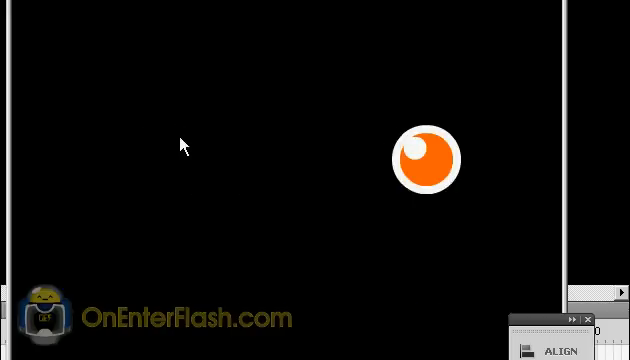
Drag in the Actions panel to reveal the ball's left and right key-down speed checks
{"action": "left_click_drag", "start_coordinate": [428, 158], "coordinate": [188, 158]}
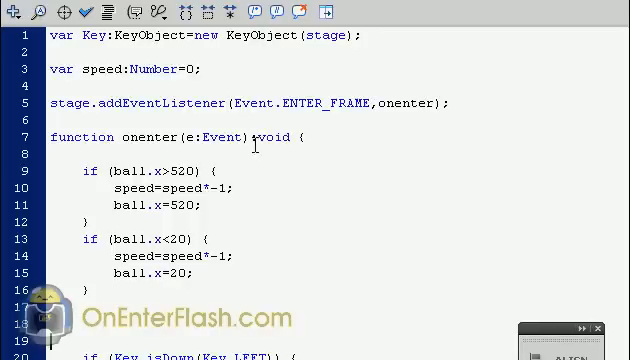
{"action": "scroll", "scroll_direction": "down", "scroll_amount": 3}
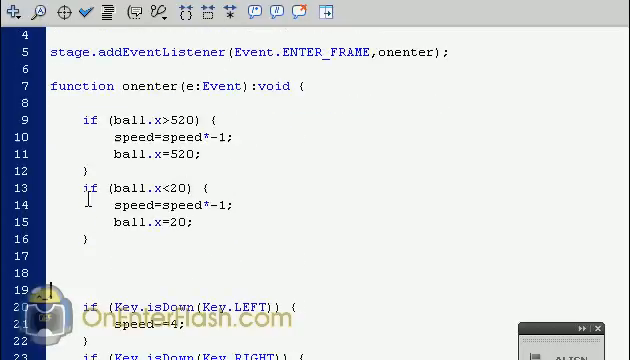
{"action": "mouse_move", "coordinate": [74, 120]}
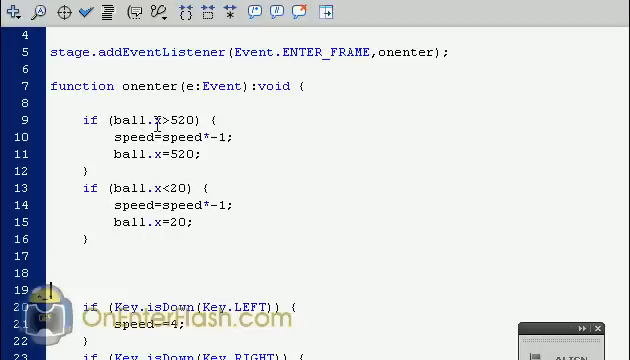
{"action": "mouse_move", "coordinate": [176, 116]}
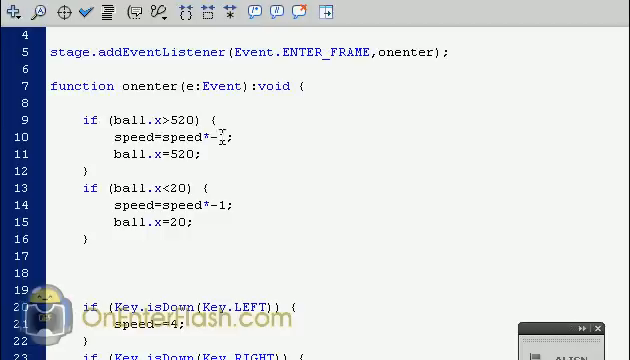
{"action": "type", "text": "1"}
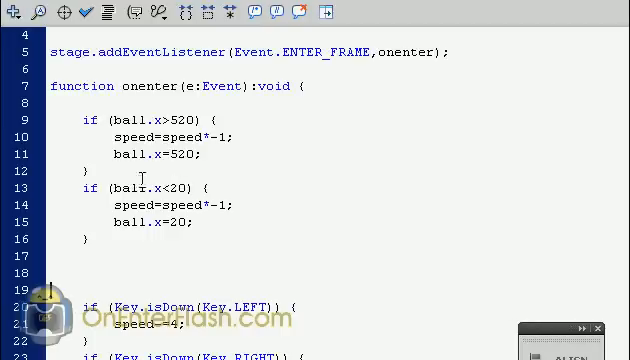
{"action": "left_click_drag", "start_coordinate": [90, 116], "coordinate": [90, 170]}
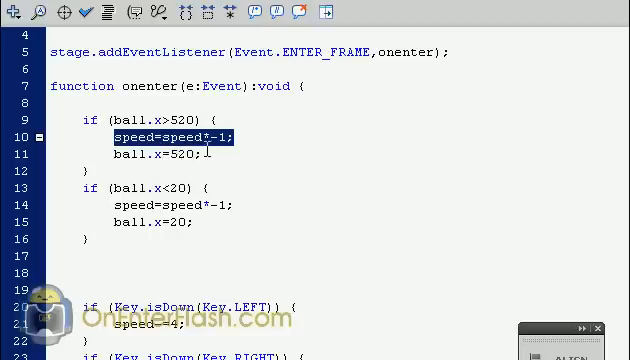
{"action": "mouse_move", "coordinate": [227, 147]}
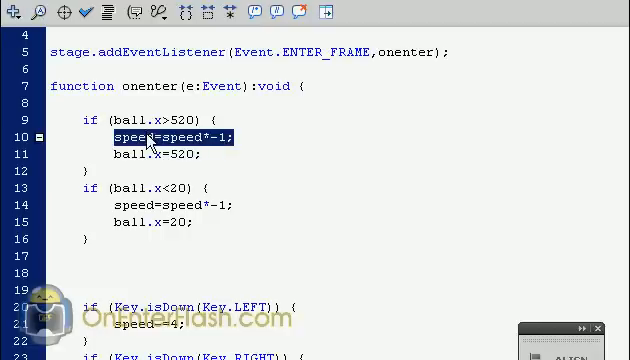
{"action": "mouse_move", "coordinate": [155, 155]}
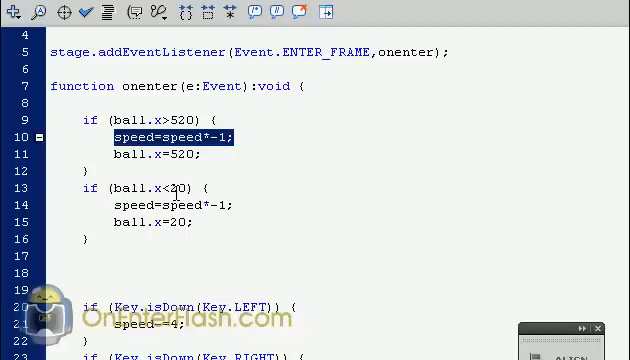
{"action": "mouse_move", "coordinate": [195, 225]}
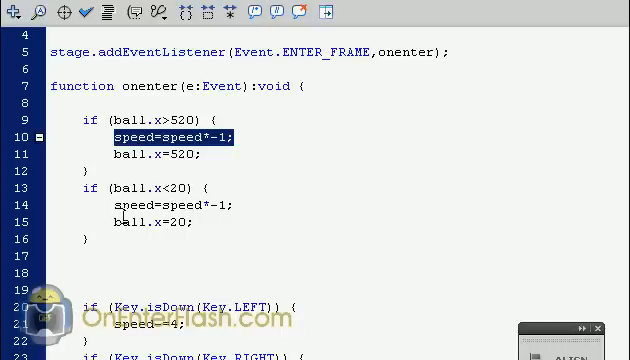
{"action": "scroll", "scroll_direction": "down", "scroll_amount": 3}
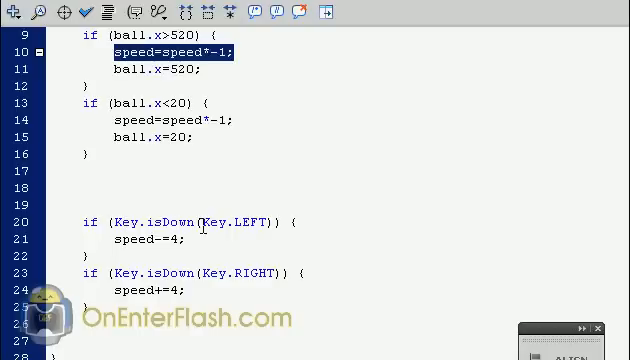
{"action": "mouse_move", "coordinate": [199, 224]}
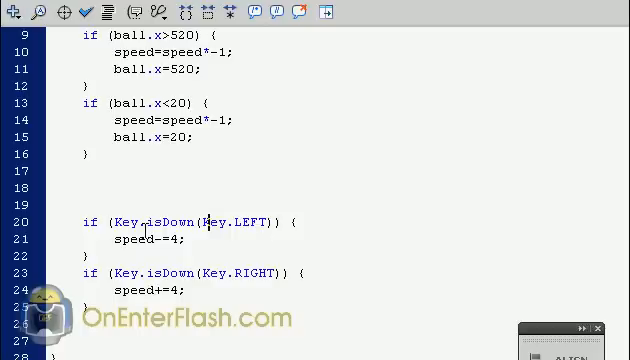
{"action": "mouse_move", "coordinate": [118, 221]}
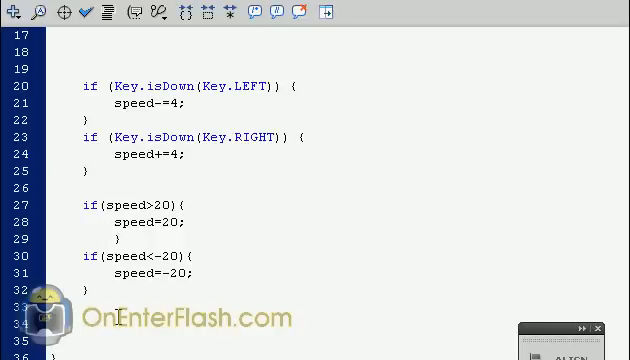
Type "ball.x+=spee" on line 33 toward adding the horizontal speed movement
{"action": "type", "text": "ball"}
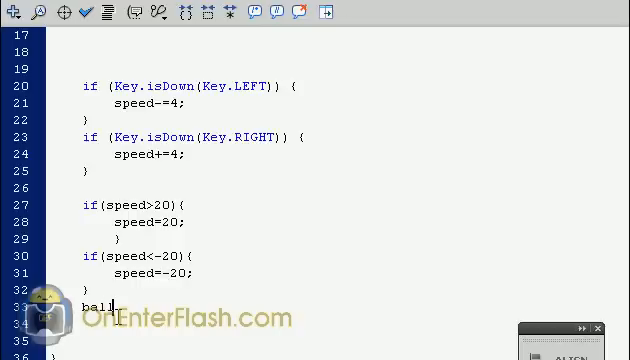
{"action": "type", "text": ".x"}
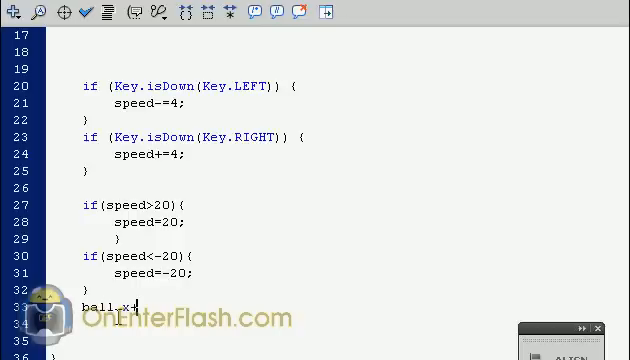
{"action": "type", "text": "+=spee"}
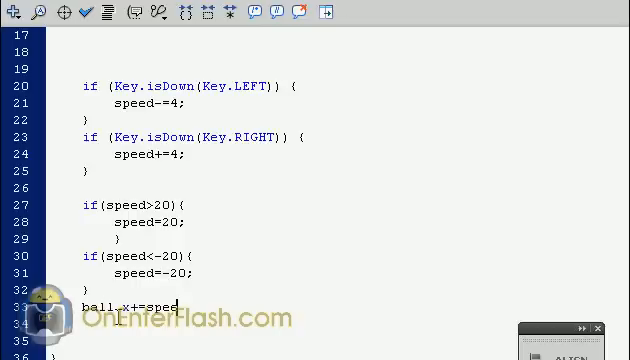